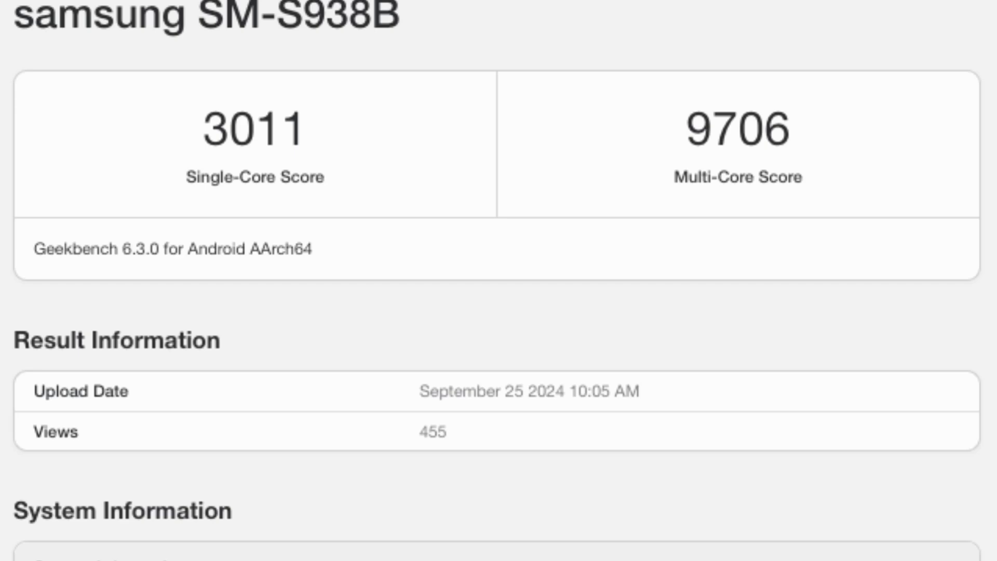
{"action": "scroll", "scroll_direction": "down", "scroll_amount": 3}
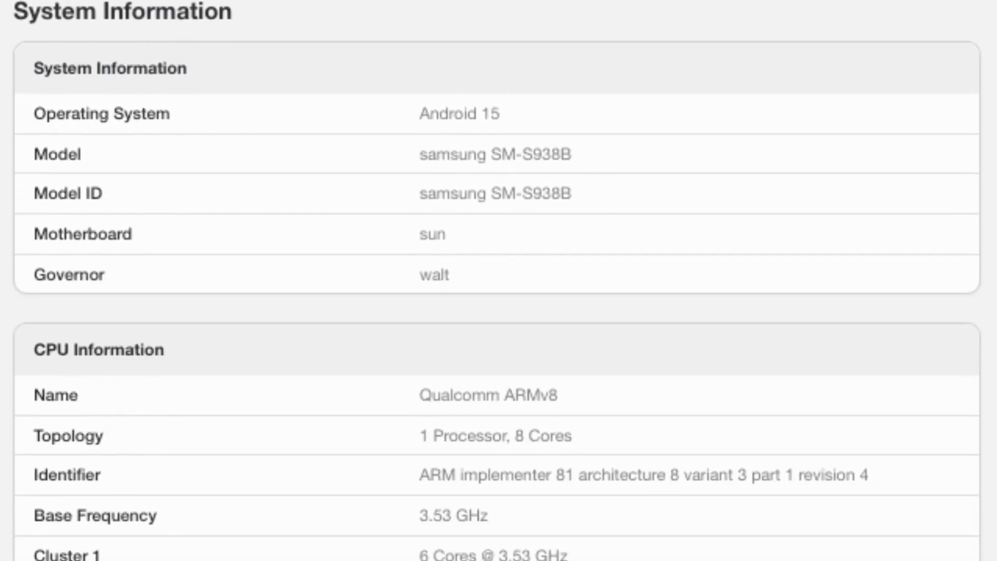